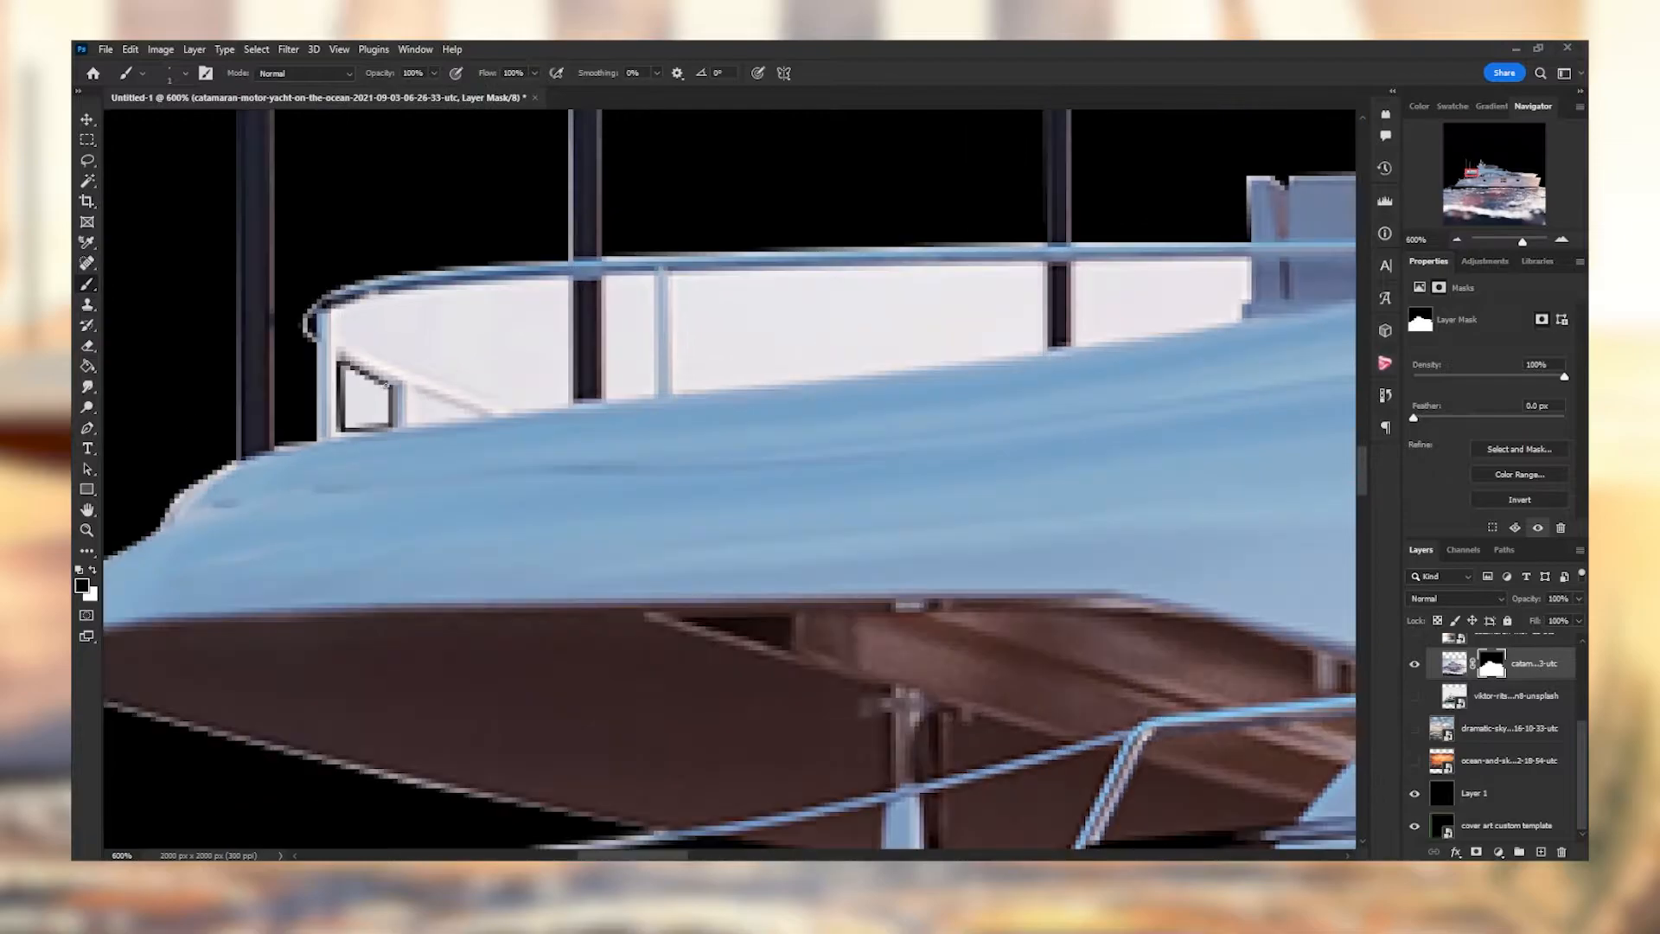
- Paint black on the yacht's layer mask to hide the background around the boat
drag(360, 403, 640, 313)
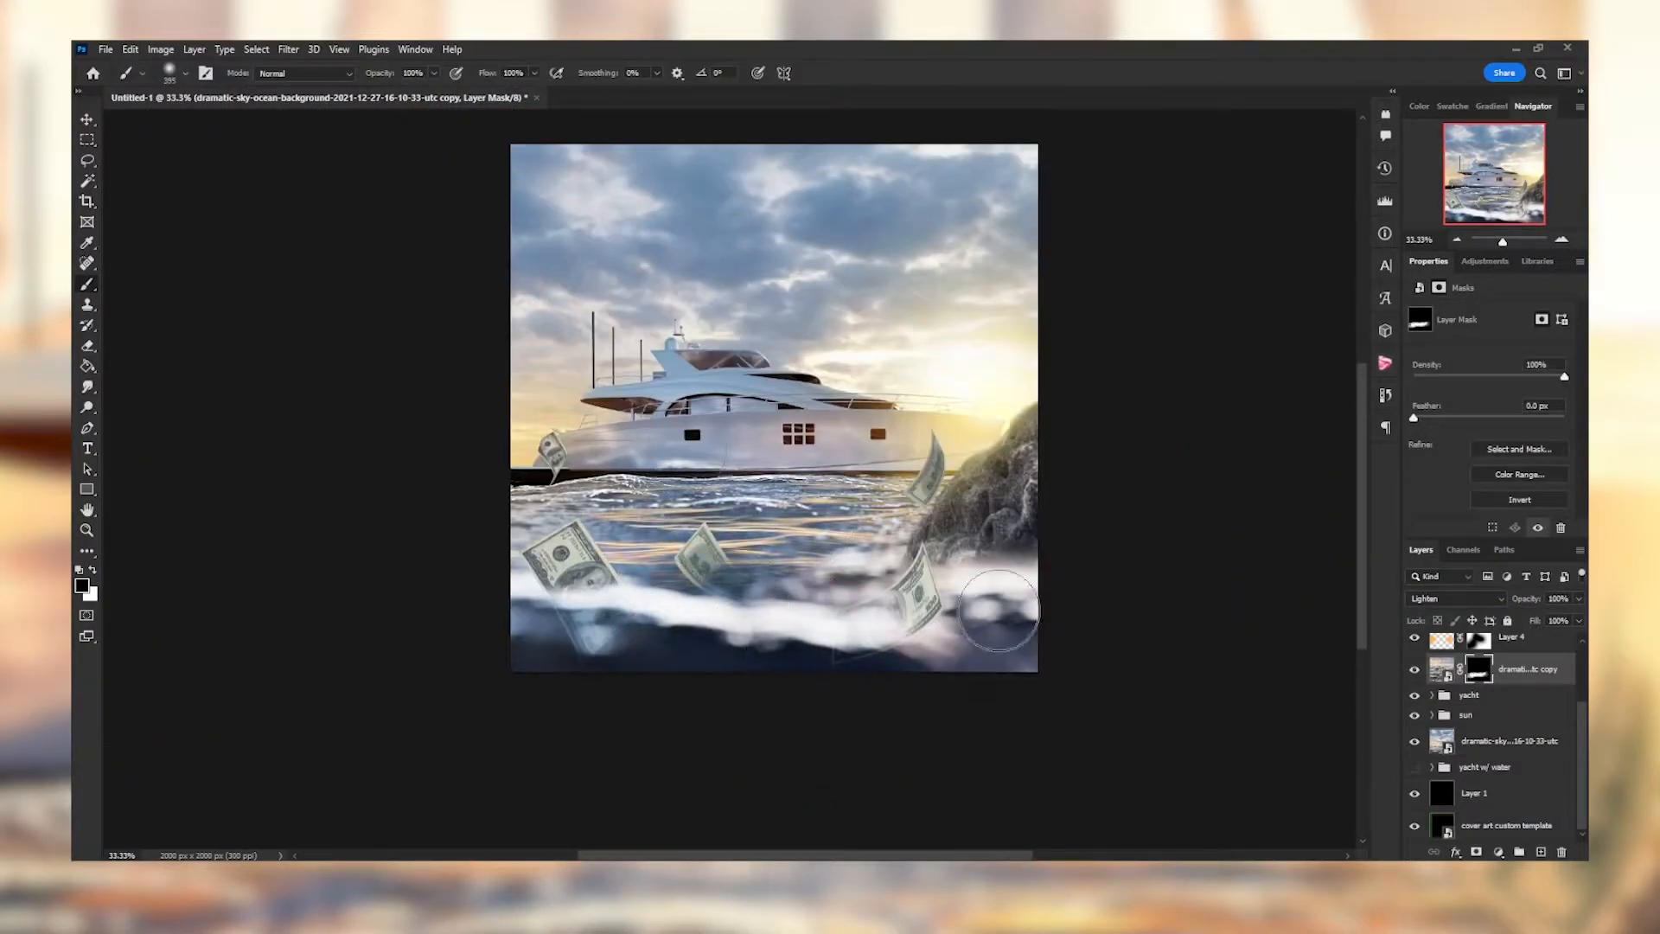
- Set the warm Solid Color fill layer's blend mode to Overlay
click(1457, 599)
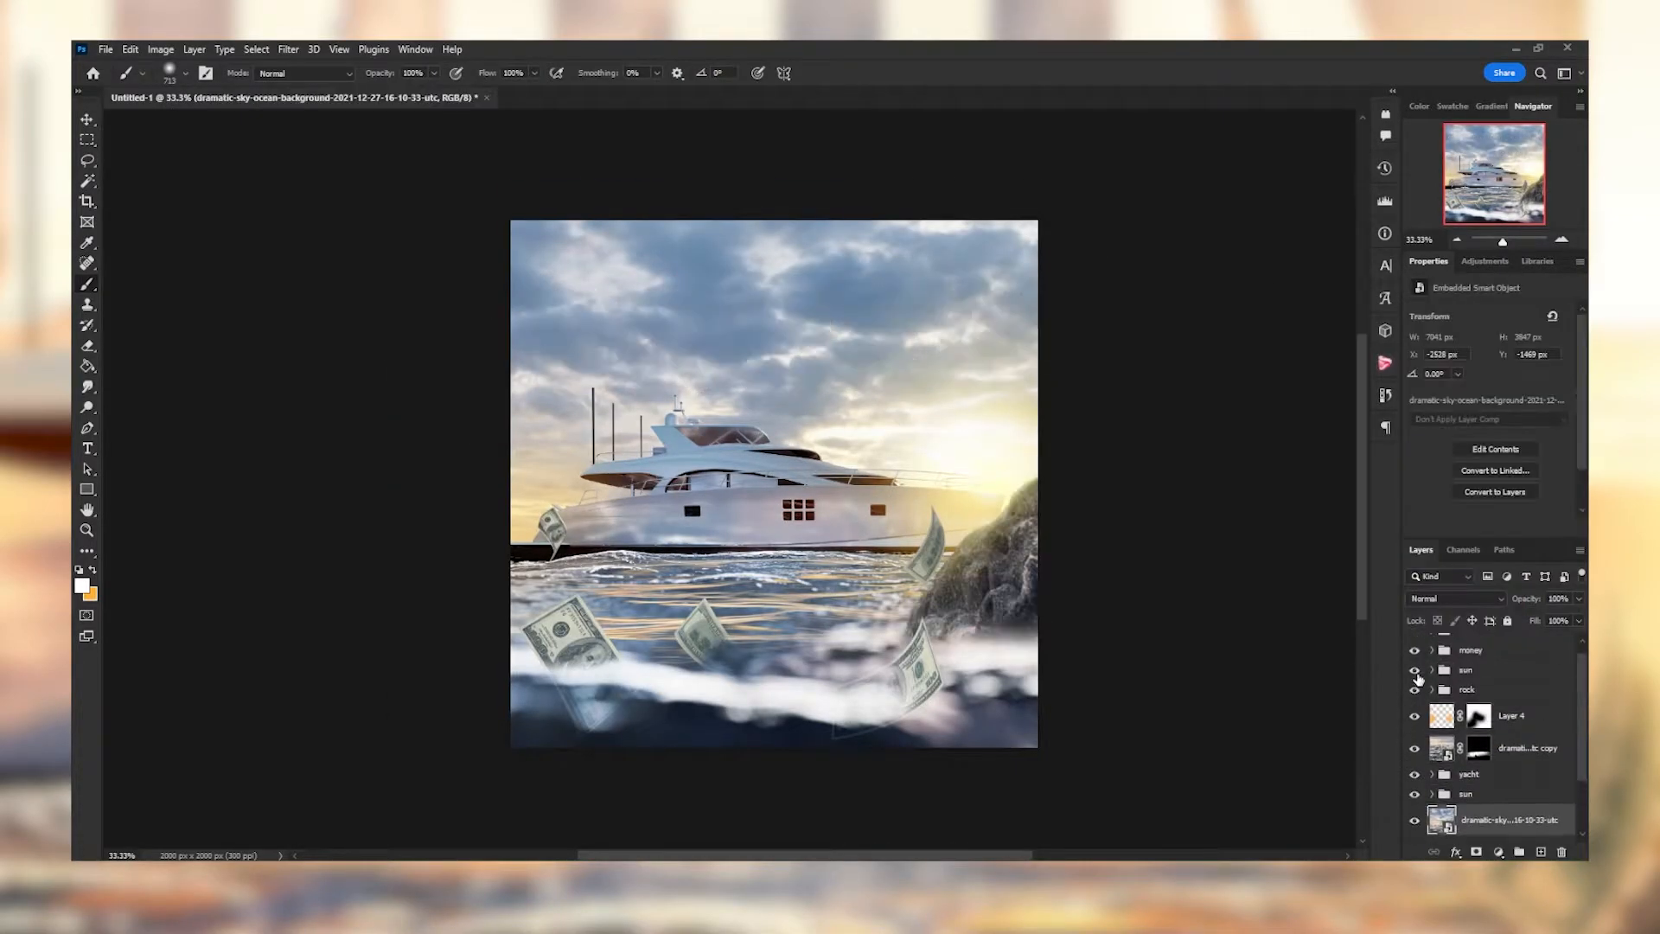
click(1456, 598)
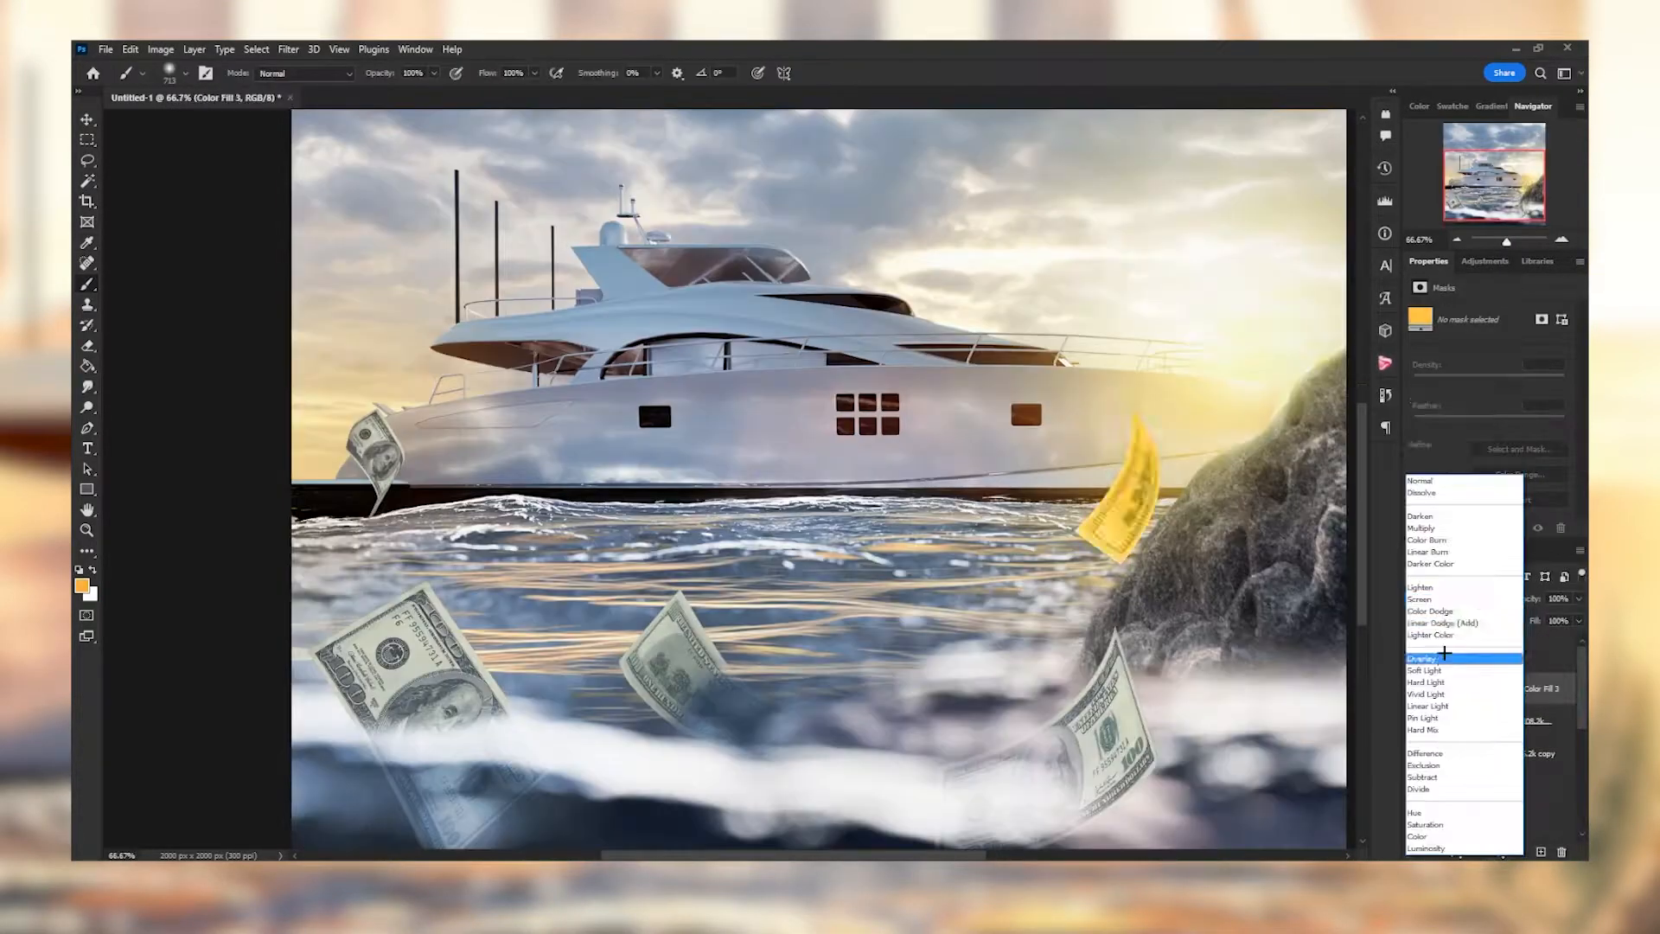
click(1424, 669)
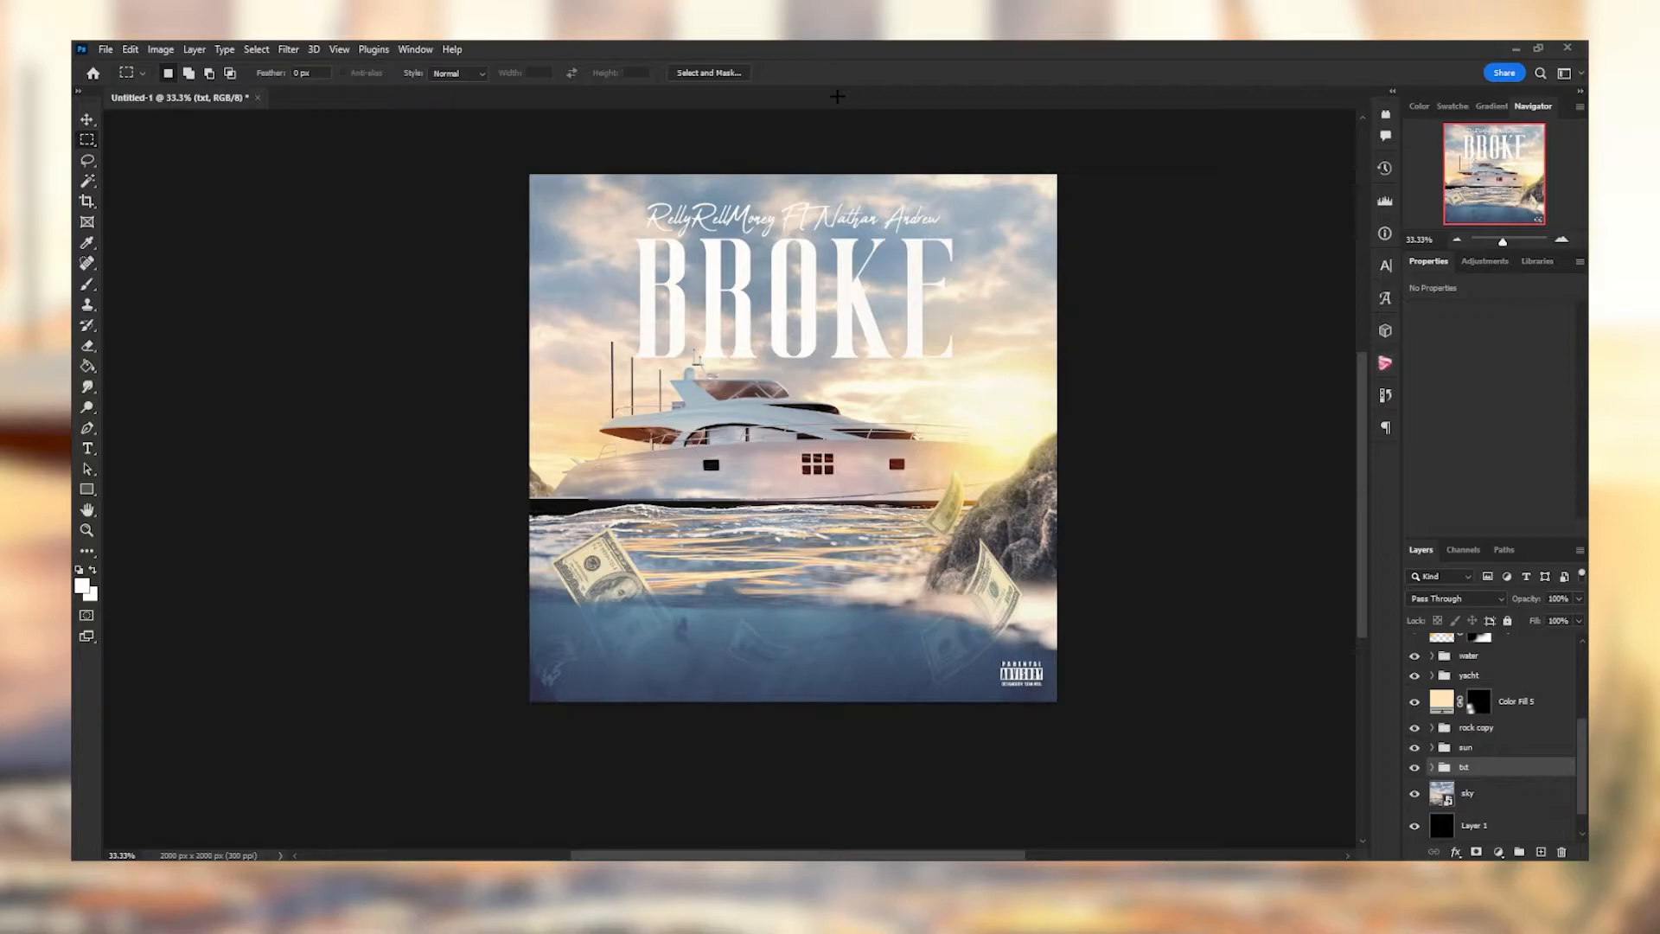
- Bring the title into the cloud texture document and confirm its Drop Shadow layer style
click(1413, 766)
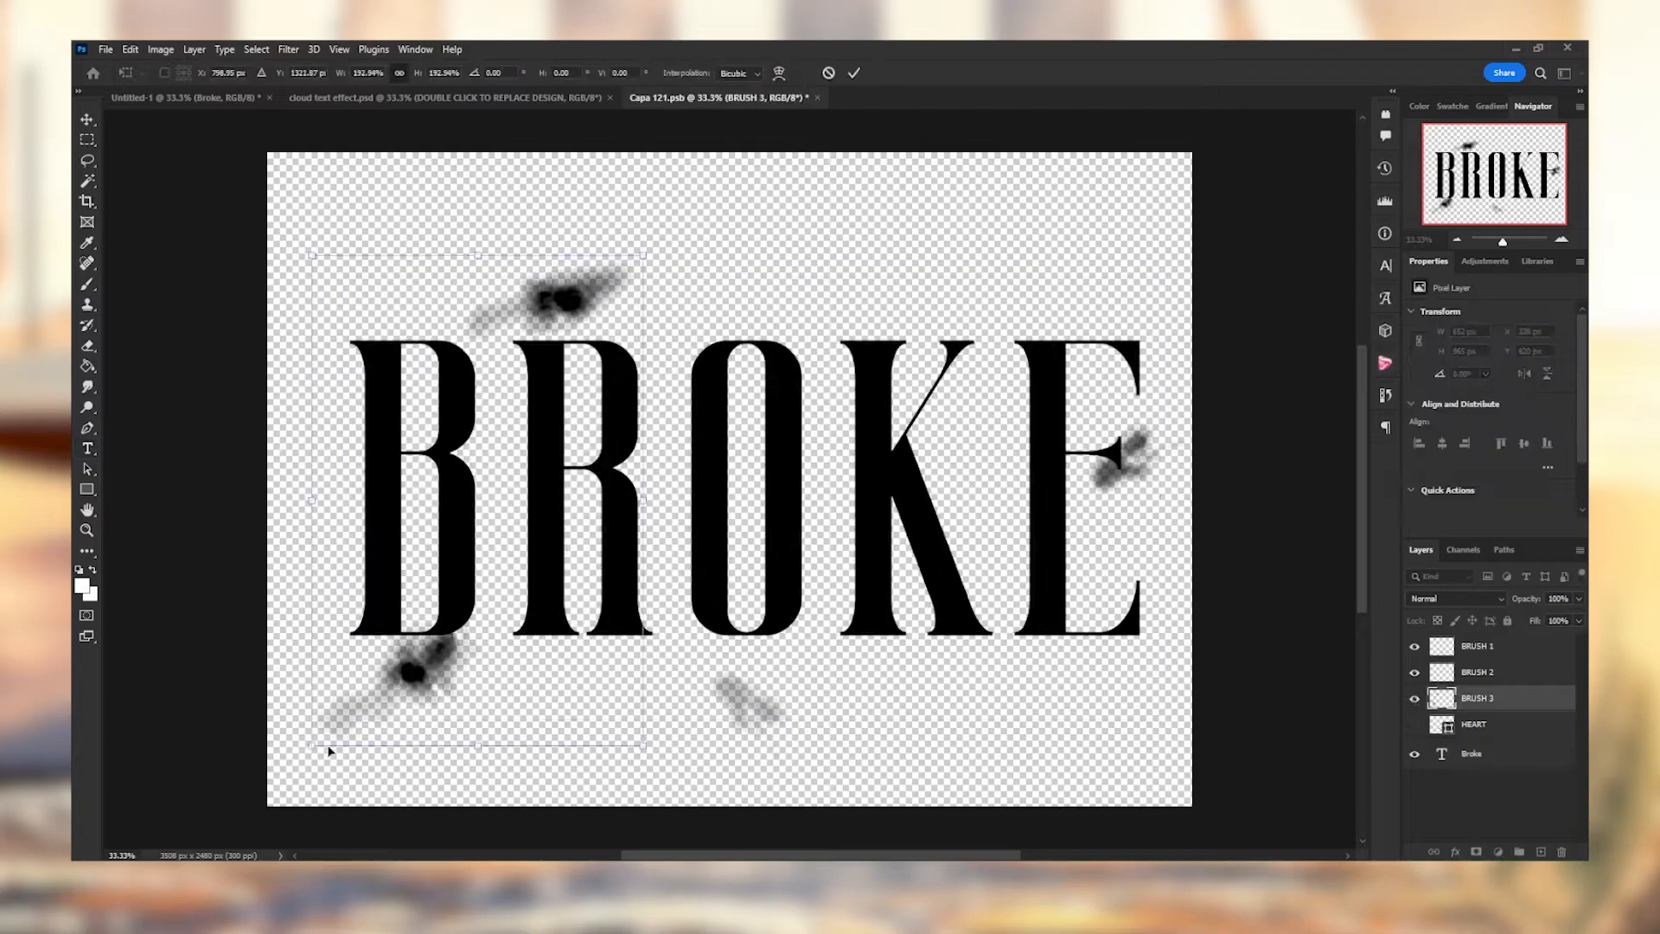
click(185, 96)
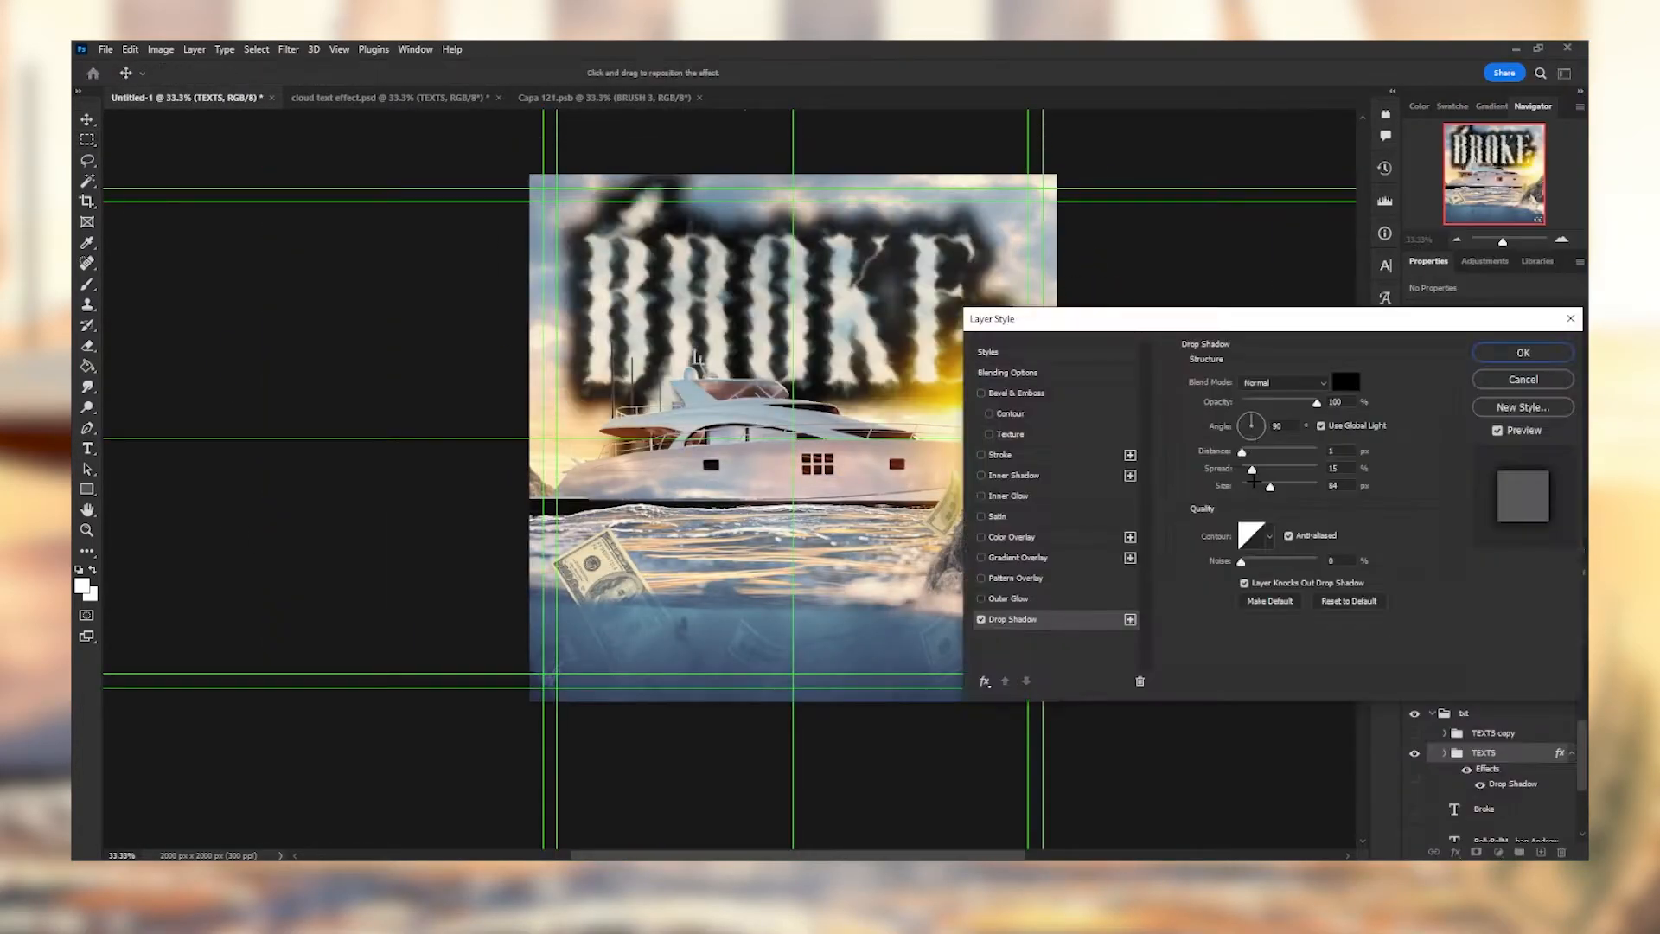
click(1520, 352)
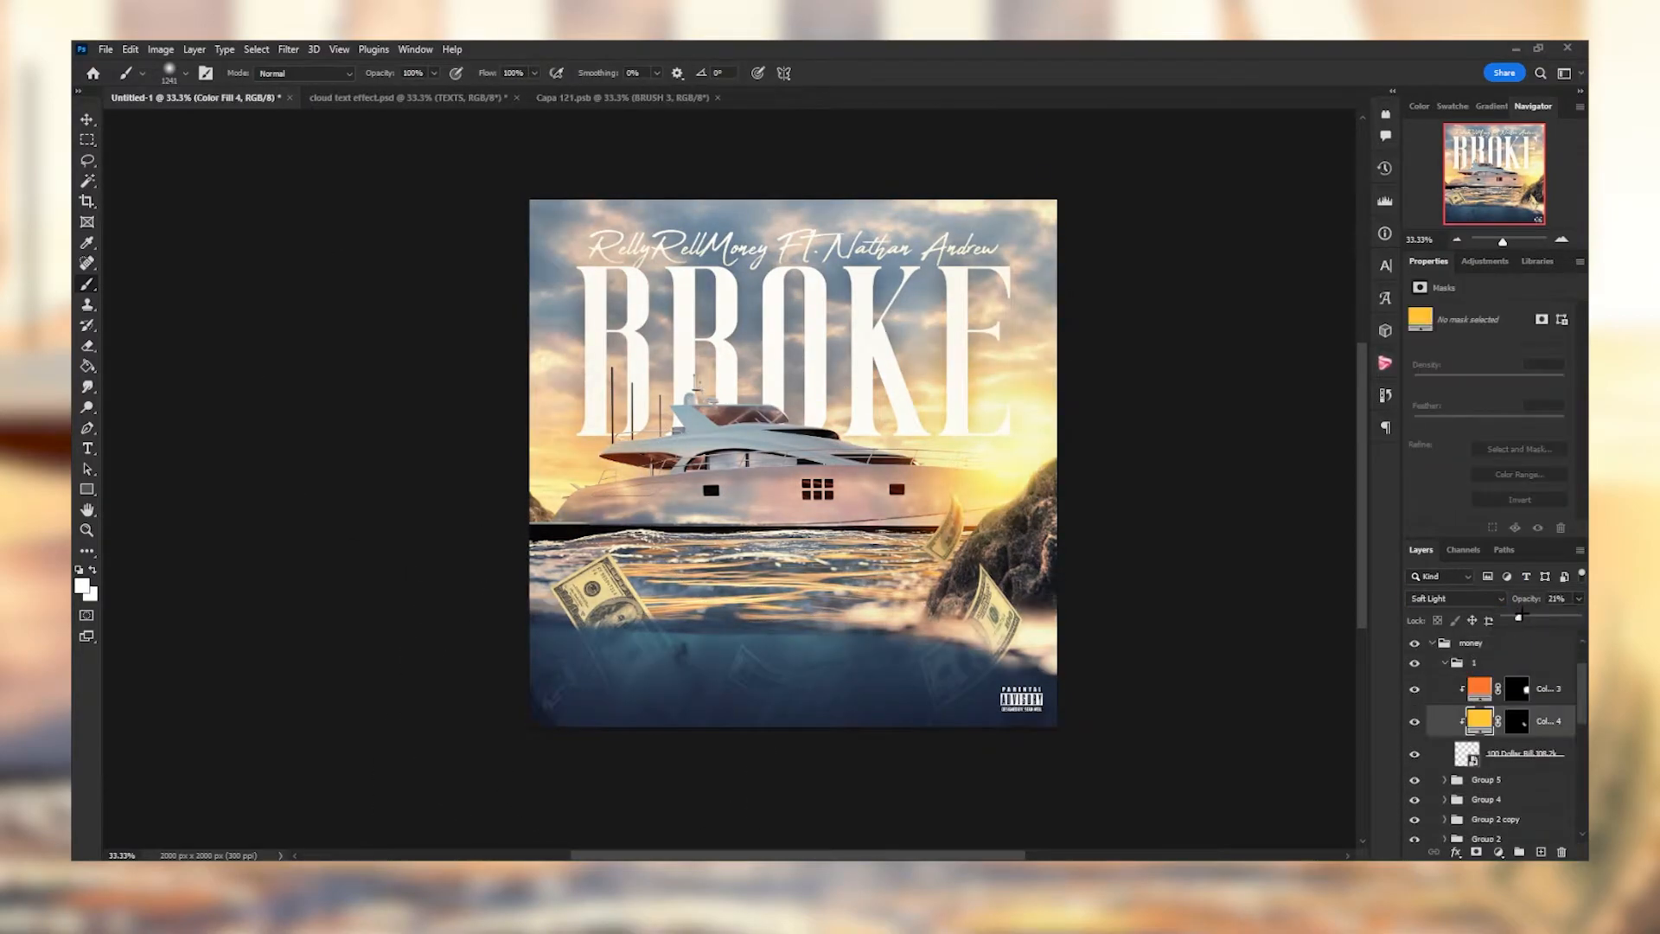
click(1515, 688)
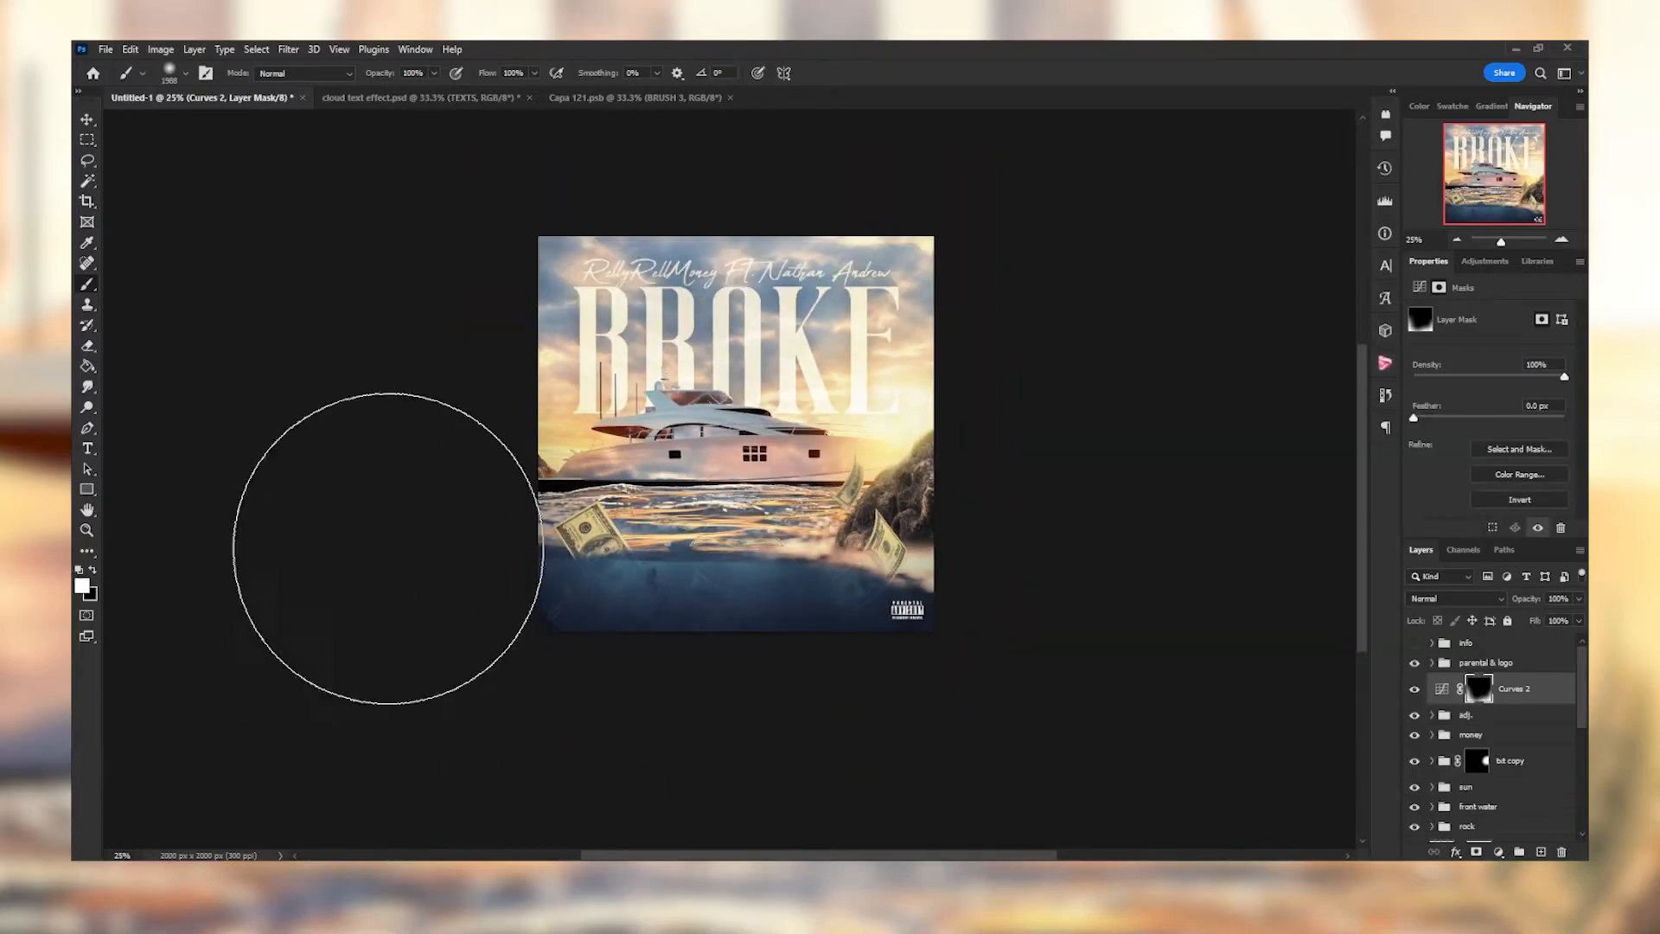
mouse_move(1333, 697)
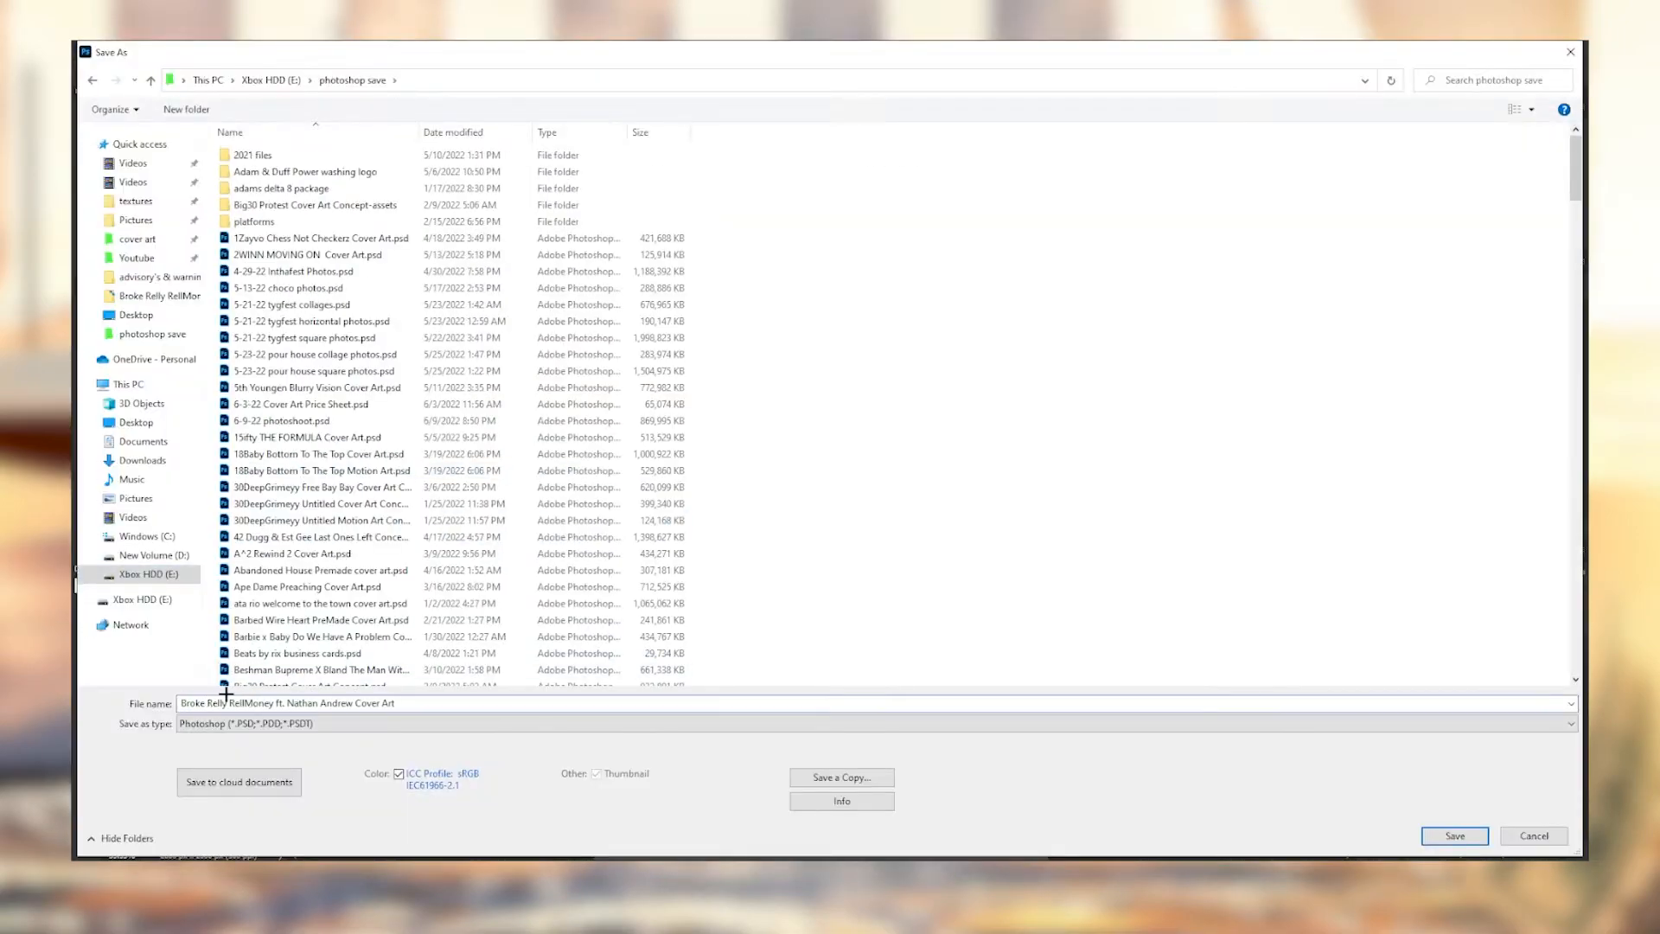
- Save the cover art as a Photoshop file from the Save As dialog
click(1455, 836)
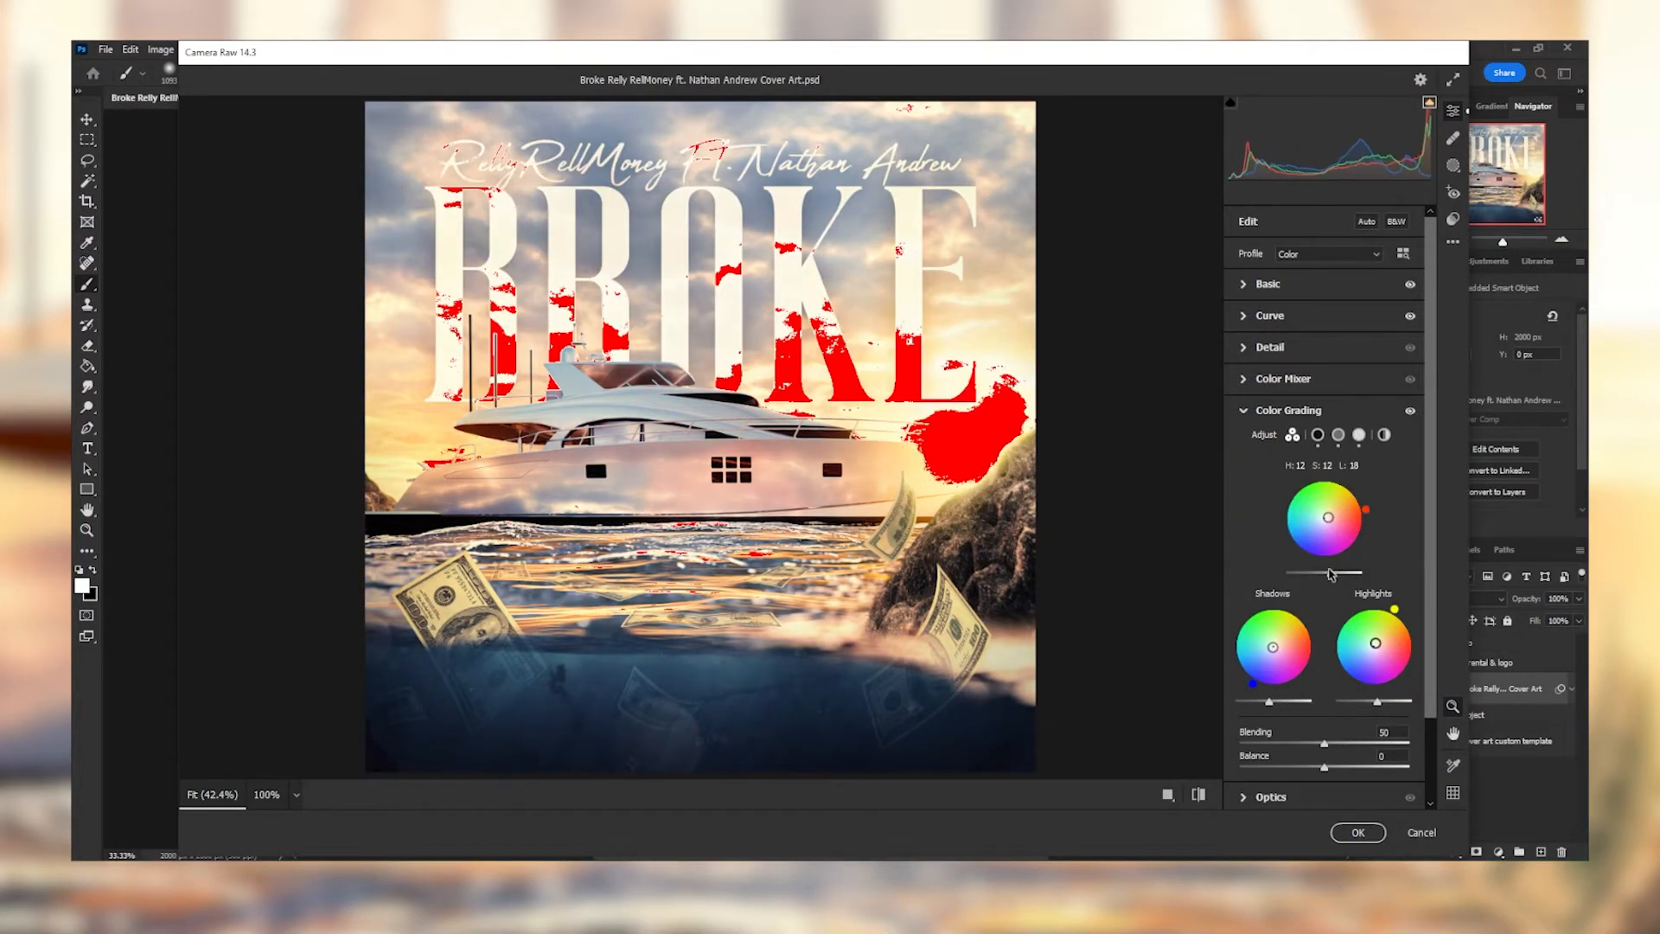
- Set Effects Grain to 5 and adjust Color Grading blending 73 and balance -83
click(1359, 832)
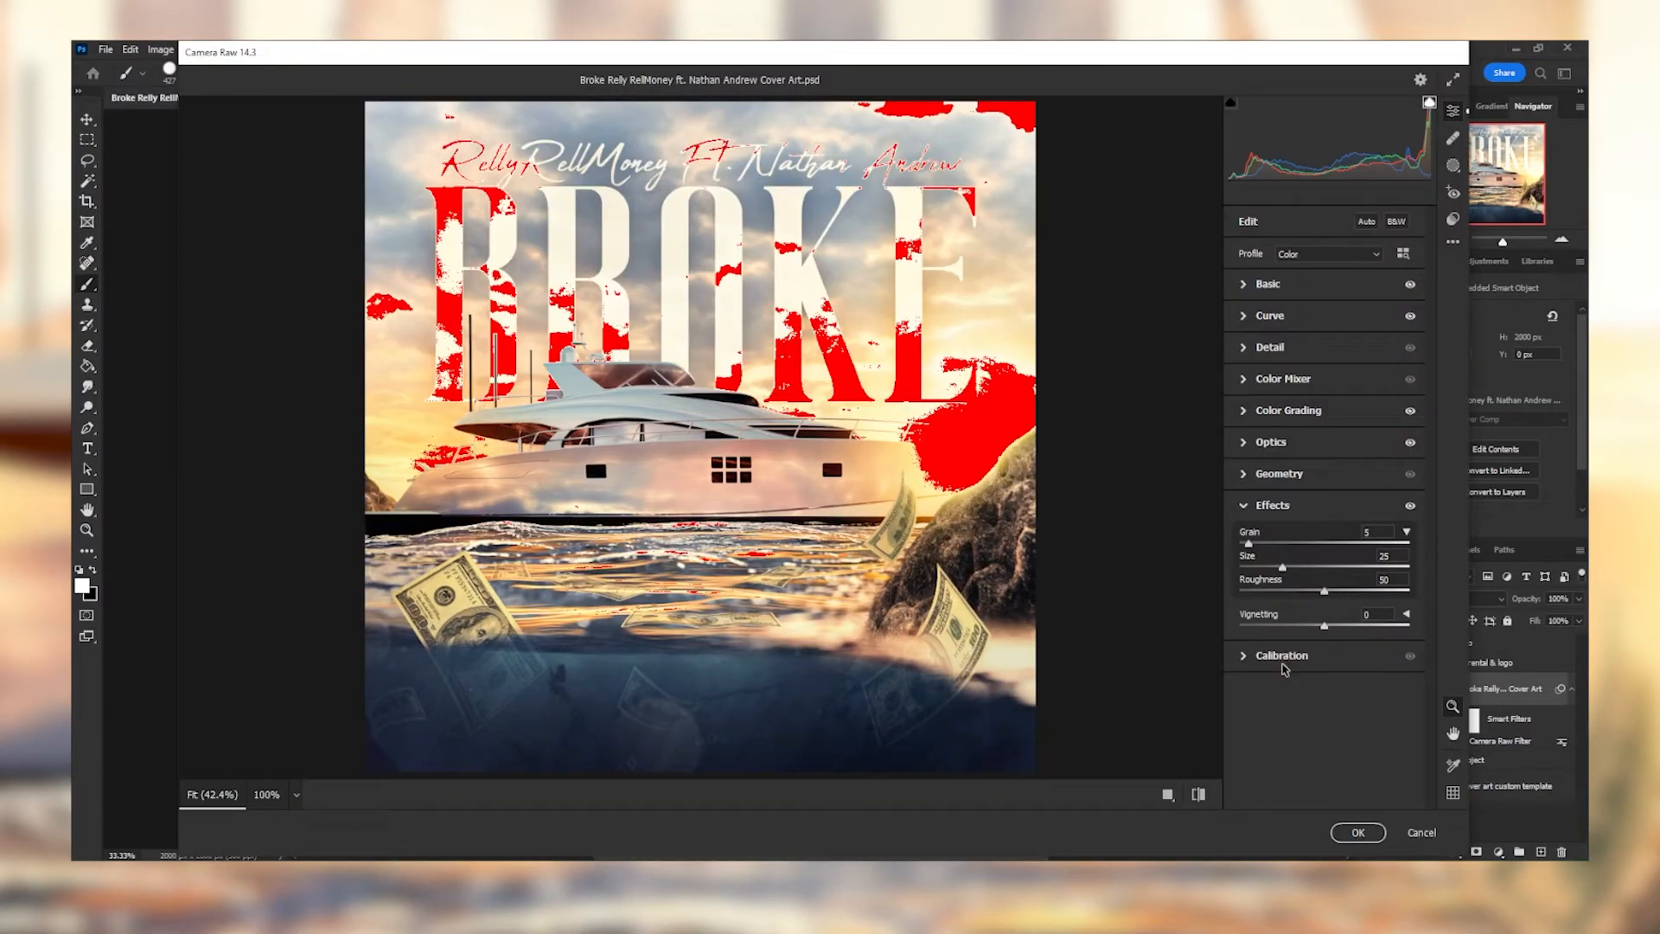
click(1286, 410)
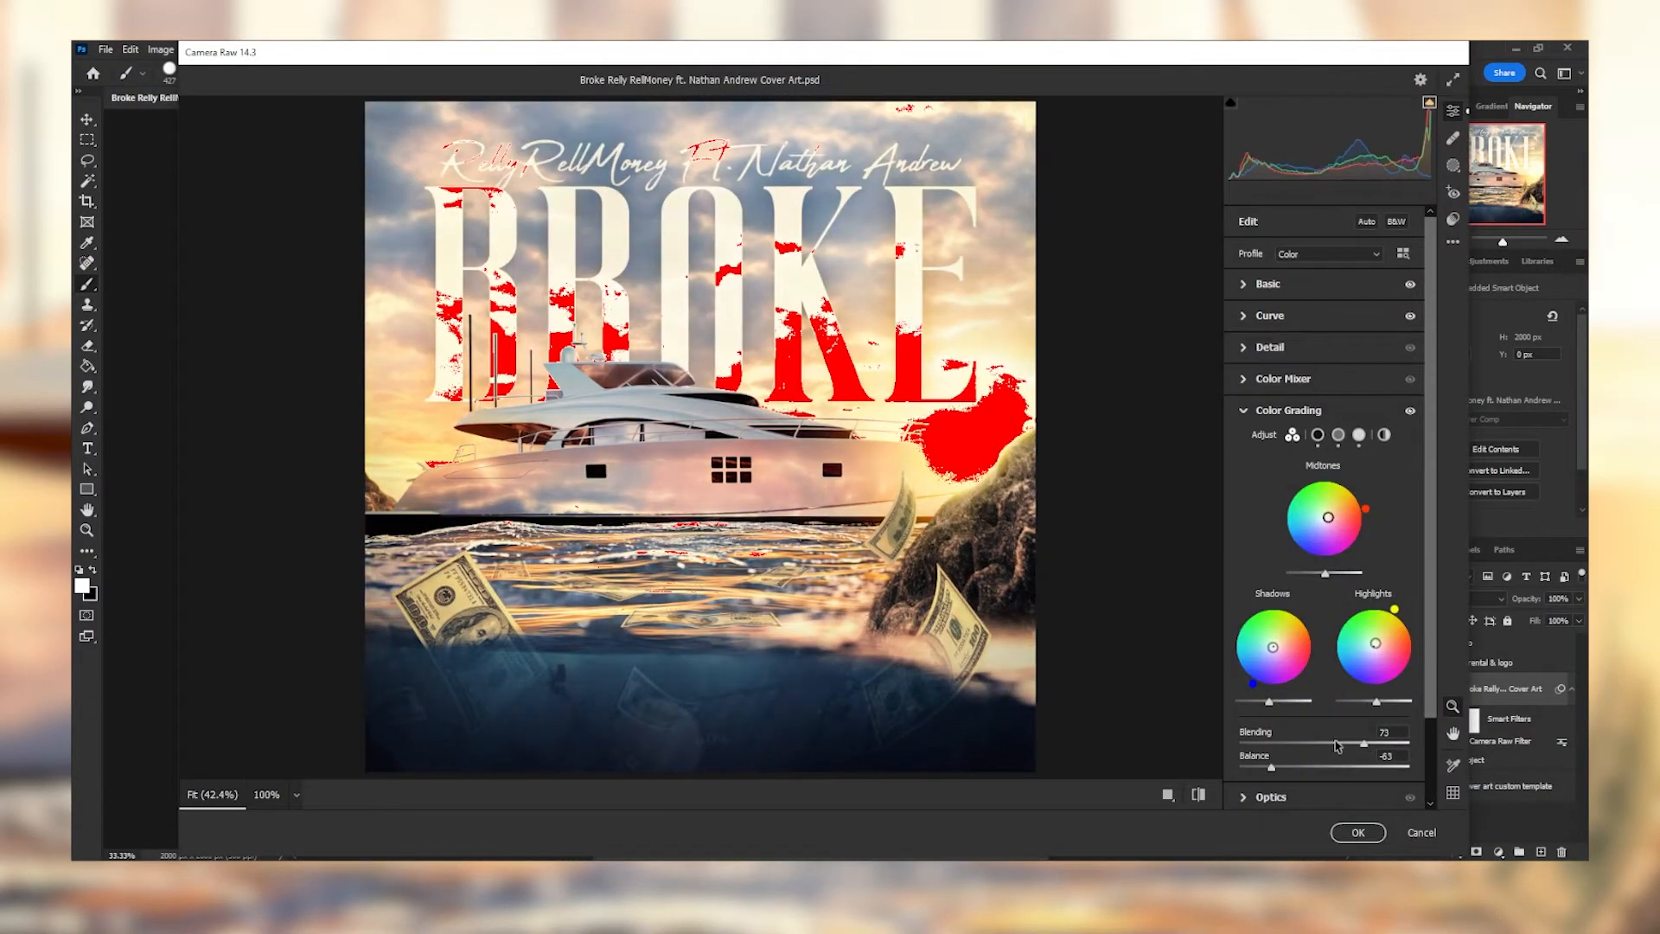
click(1359, 832)
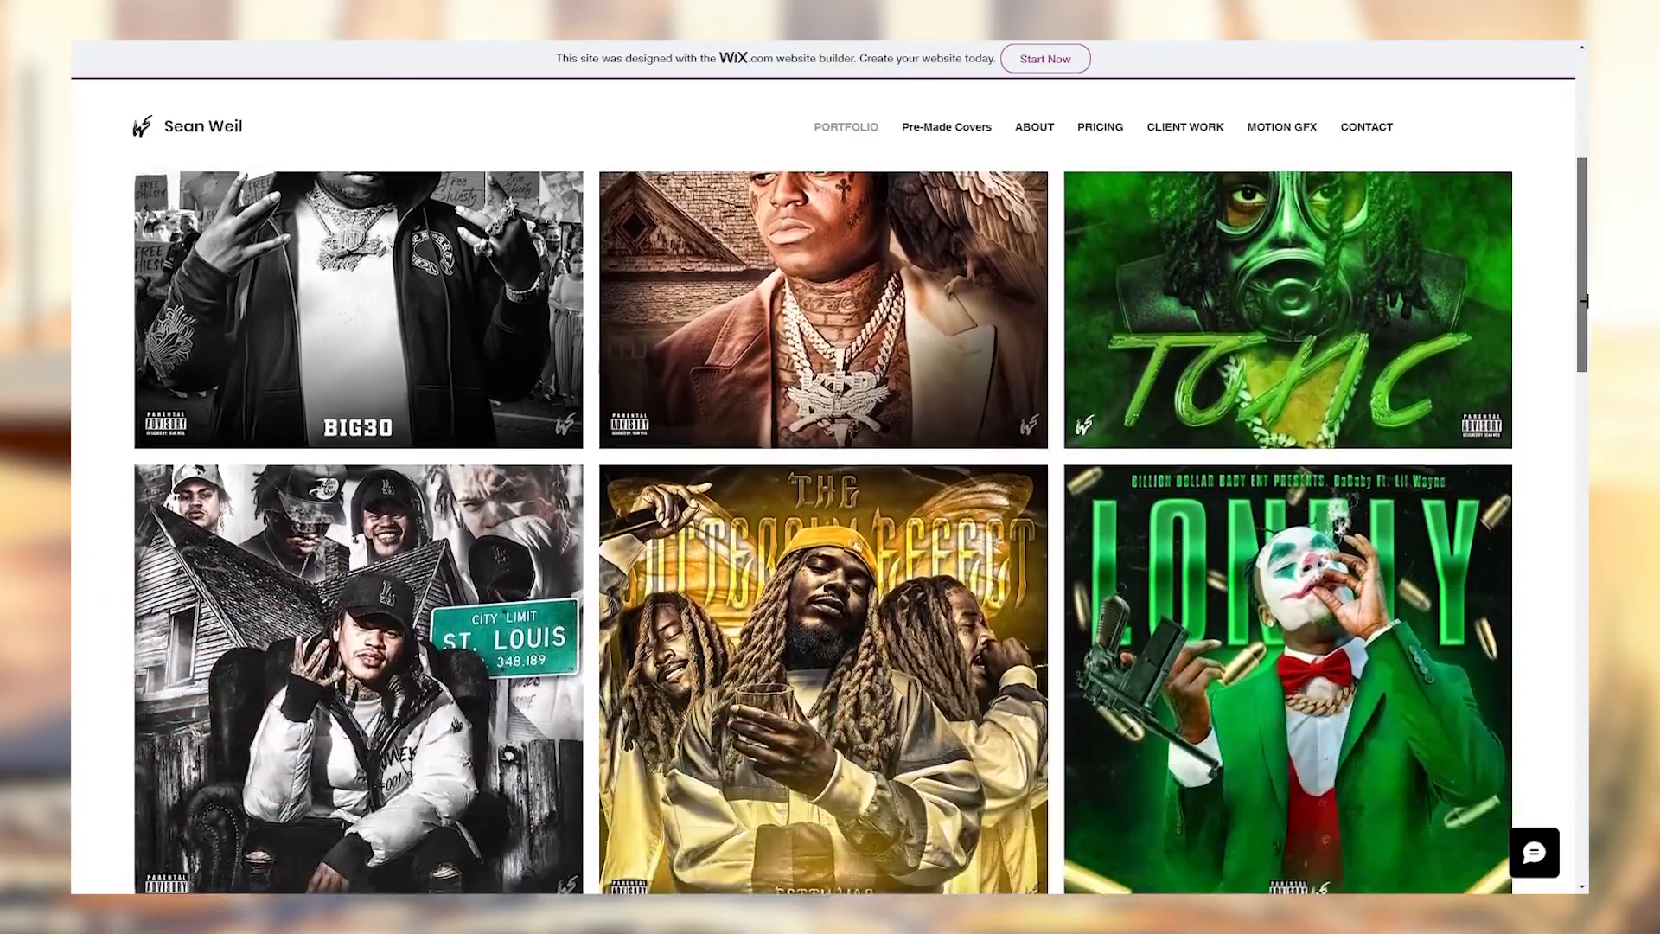
- Browse the Pre-Made Covers, Pricing, Motion GFX and Contact pages of the portfolio site
scroll(down, 3)
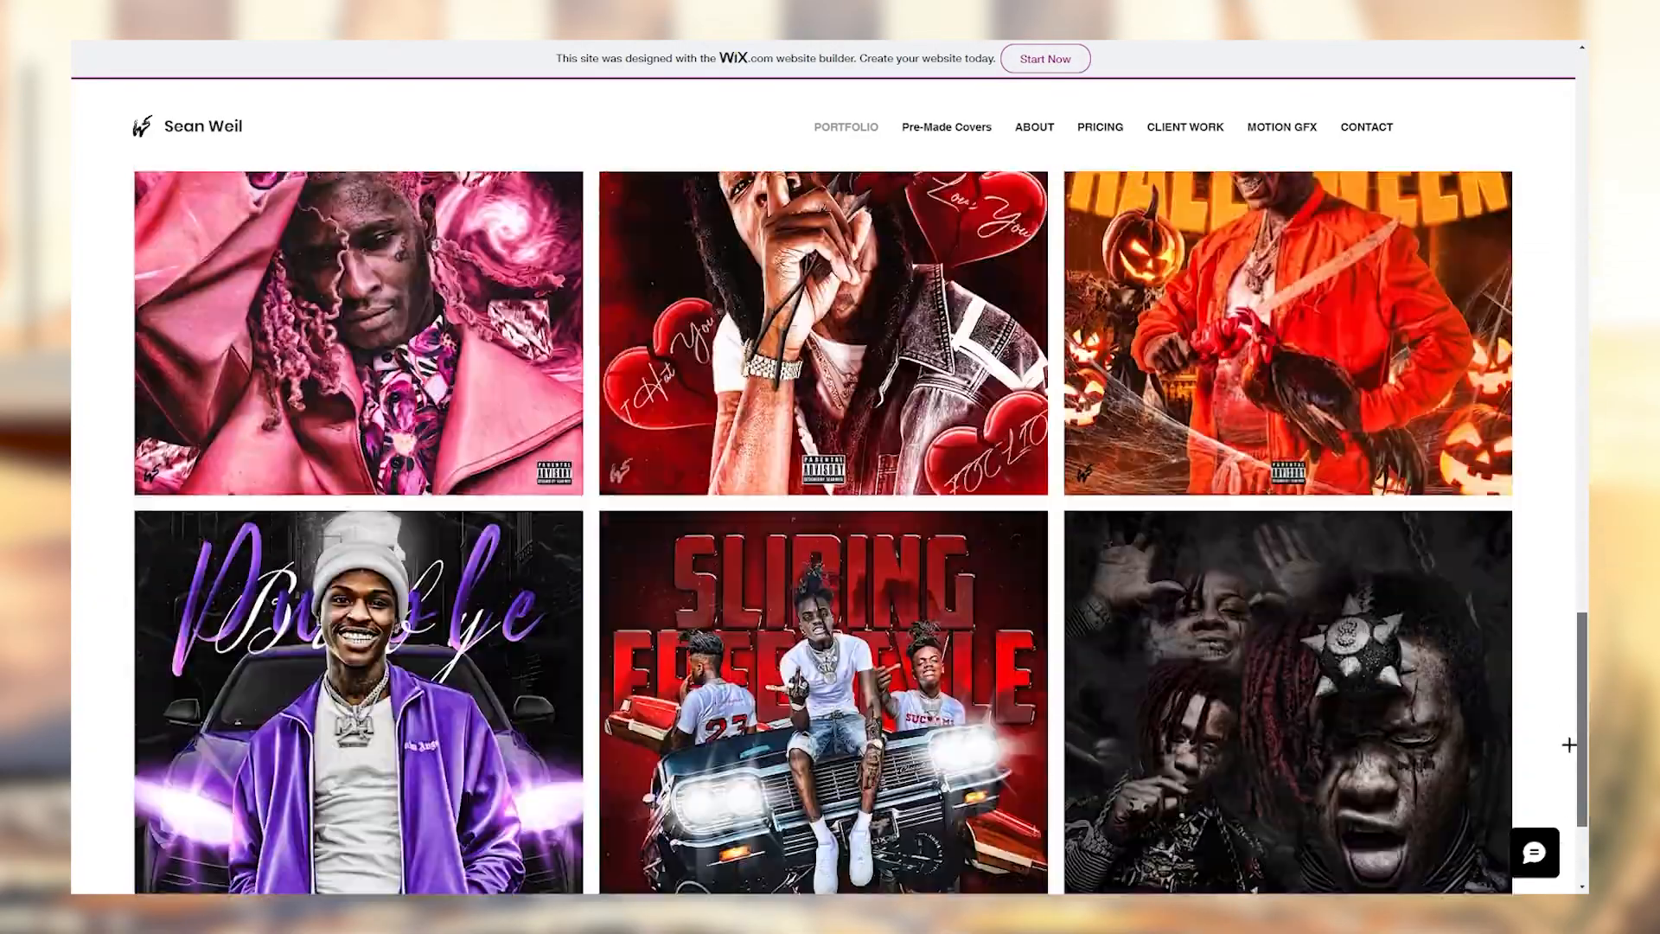
click(946, 127)
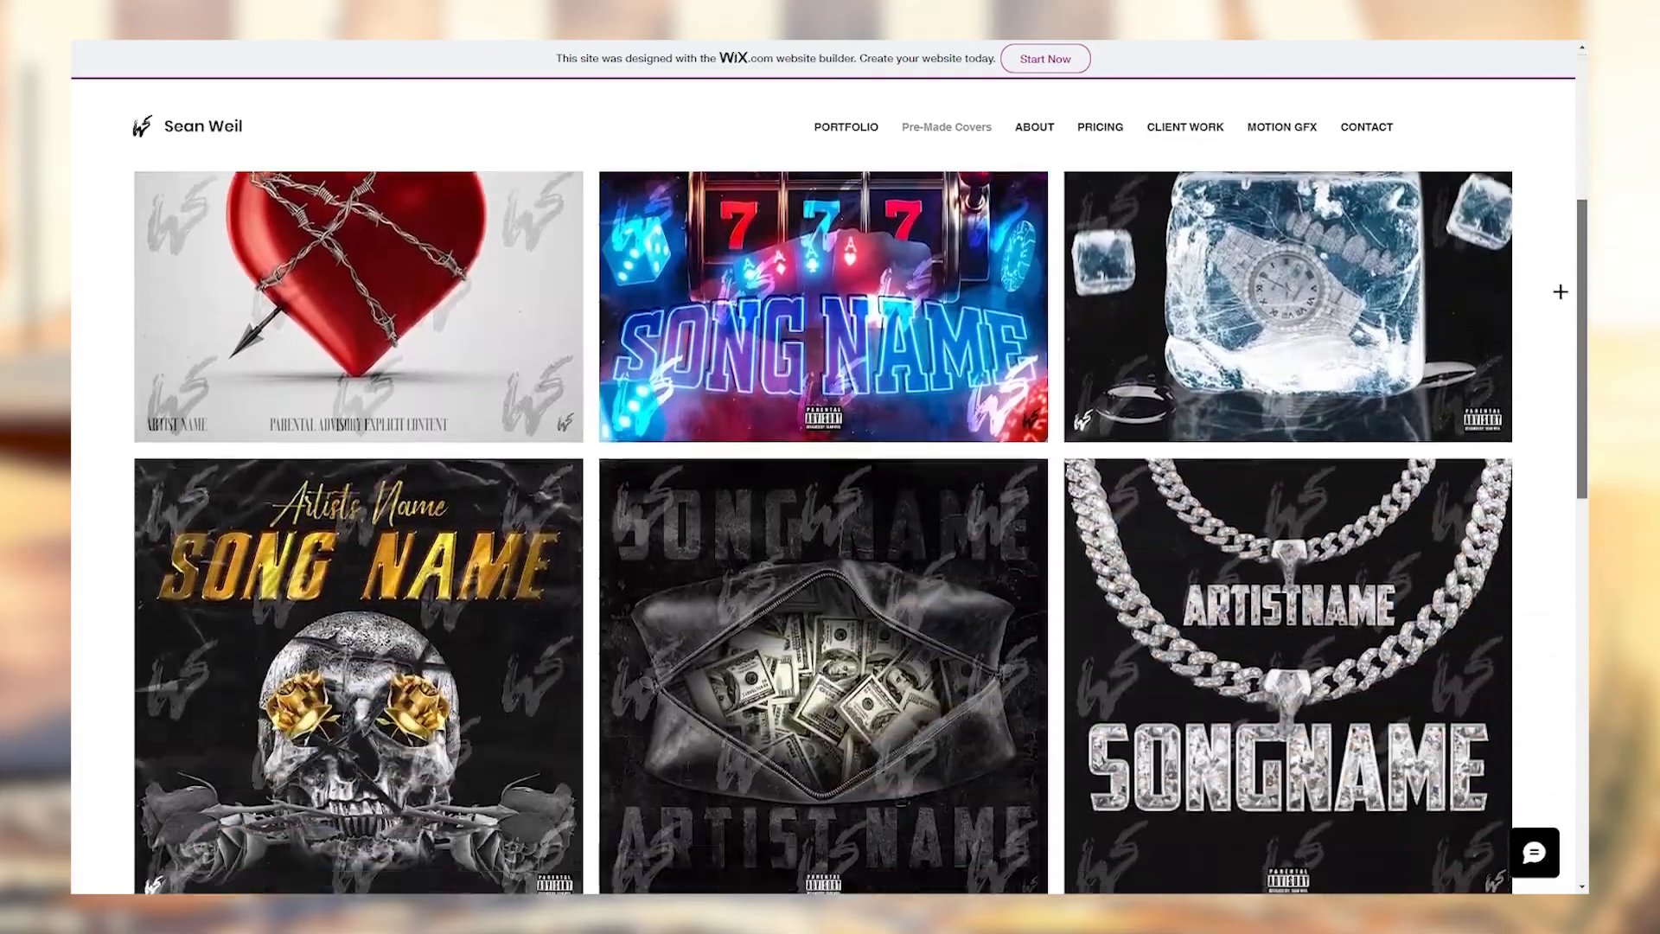
click(1100, 126)
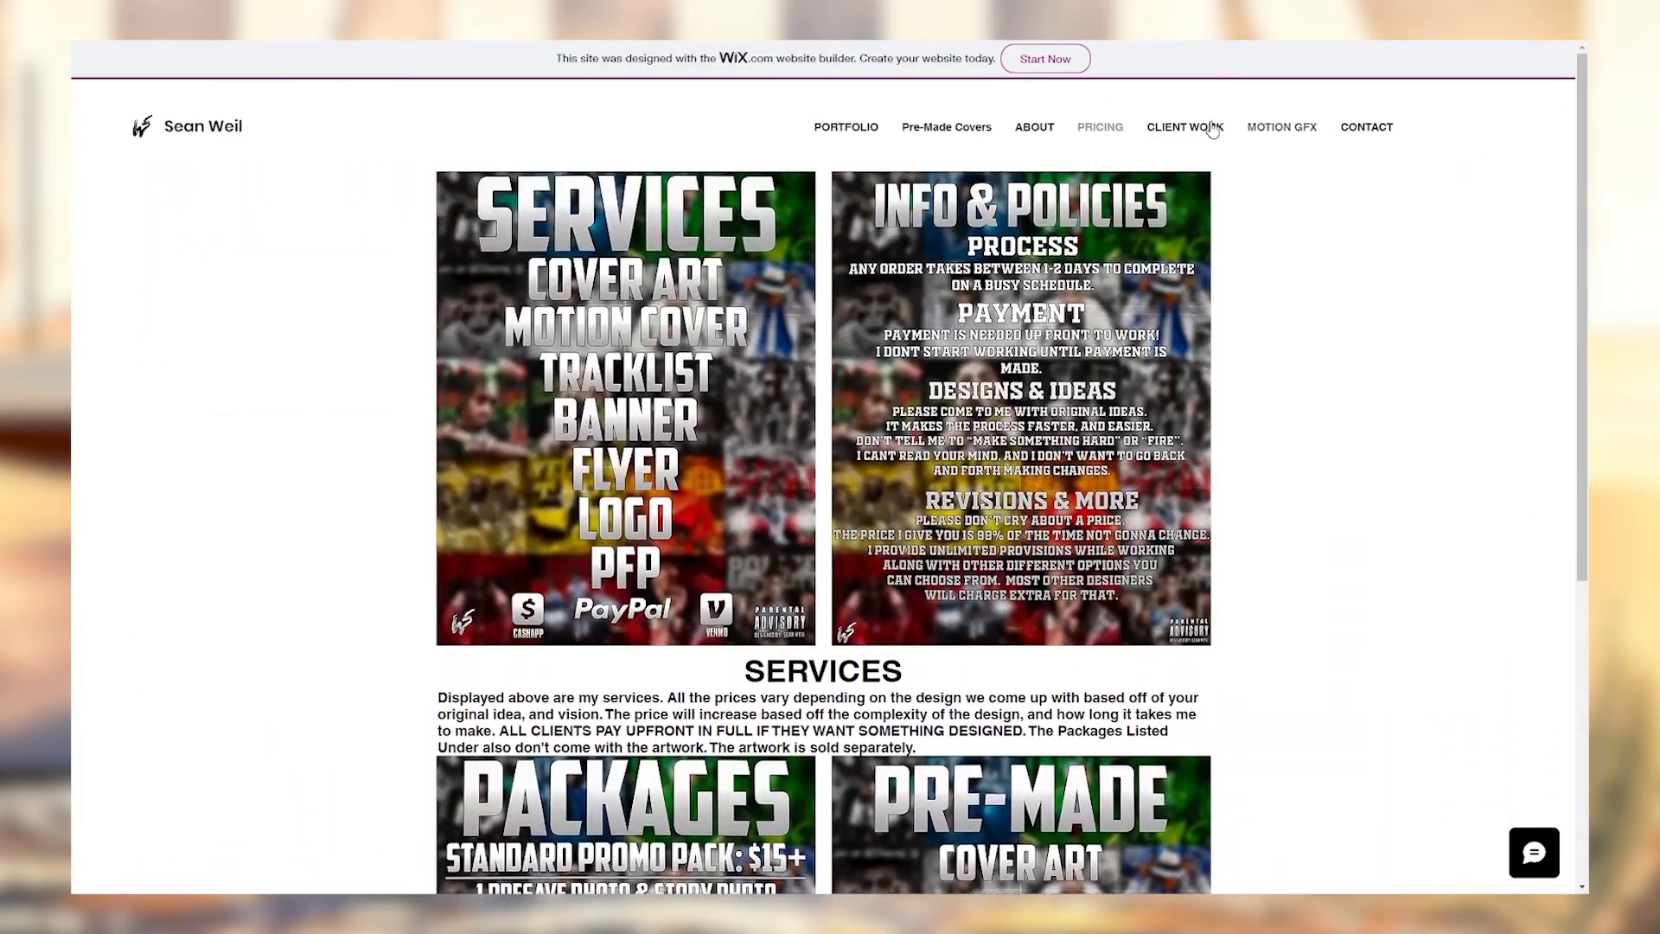
click(1183, 126)
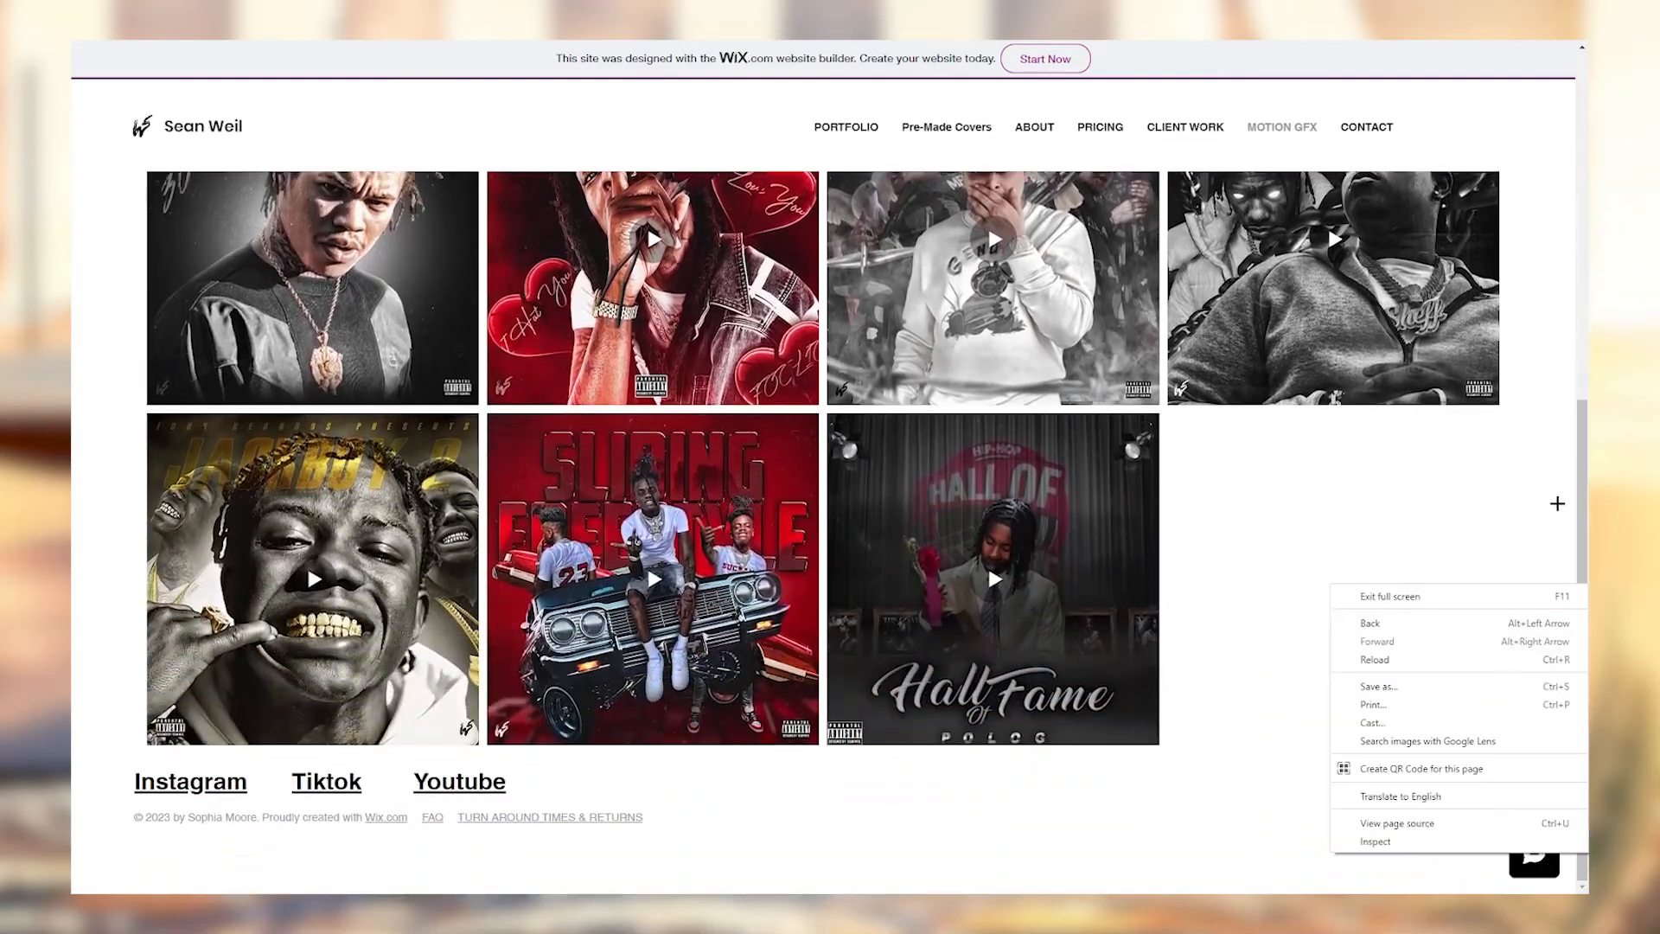
click(1366, 127)
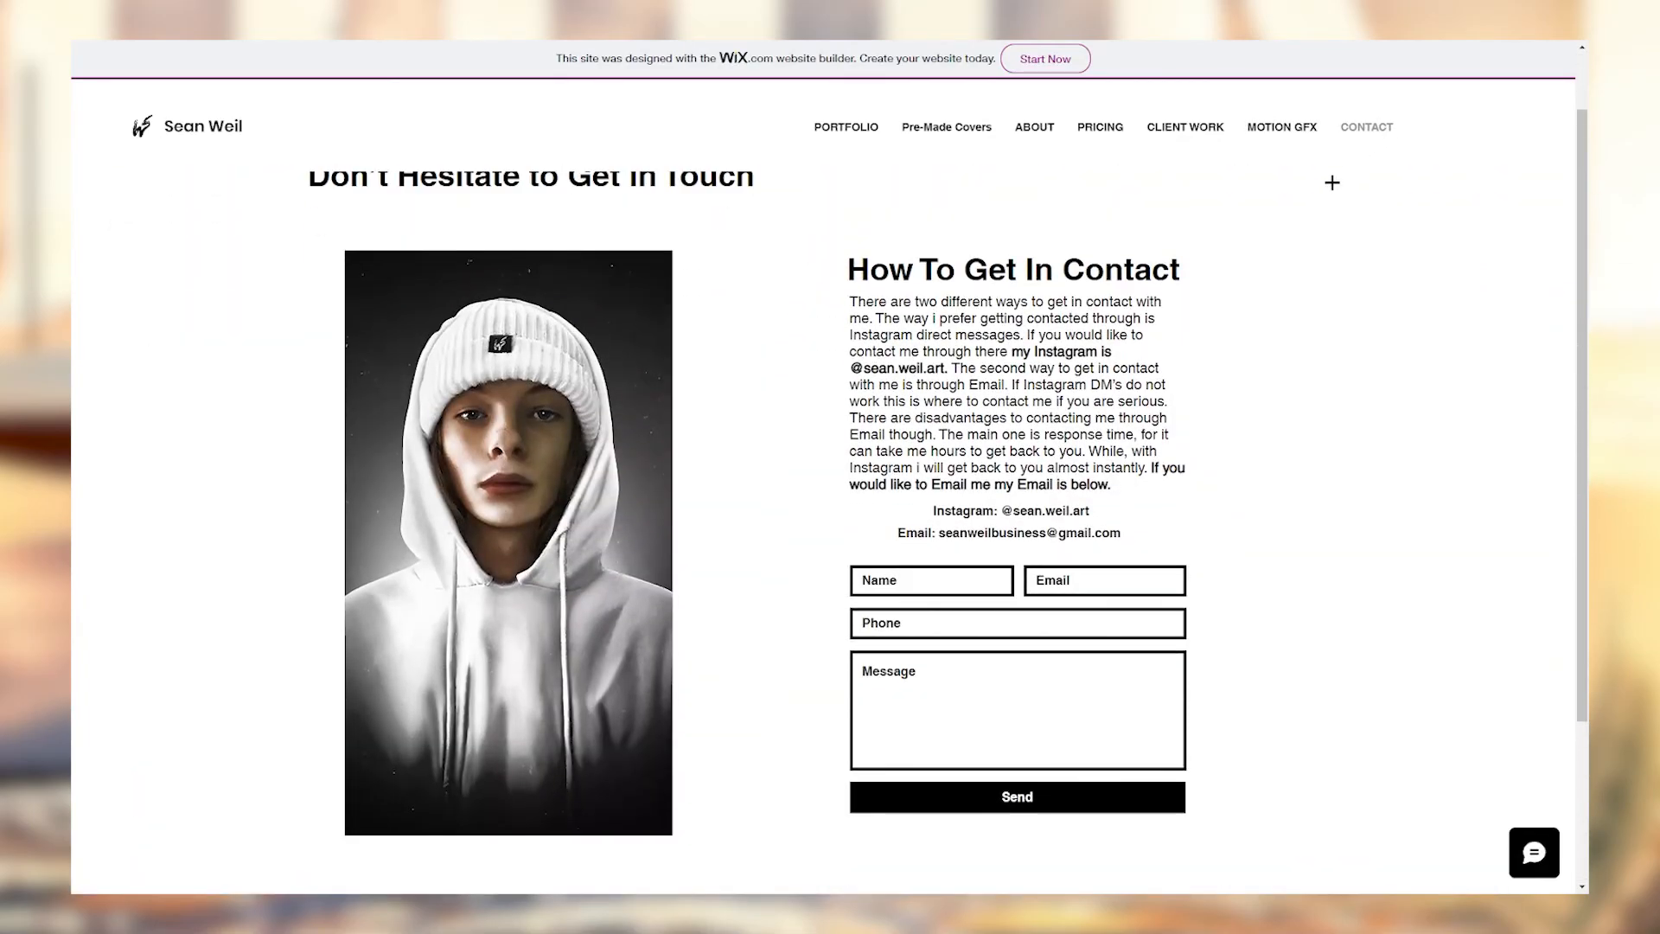